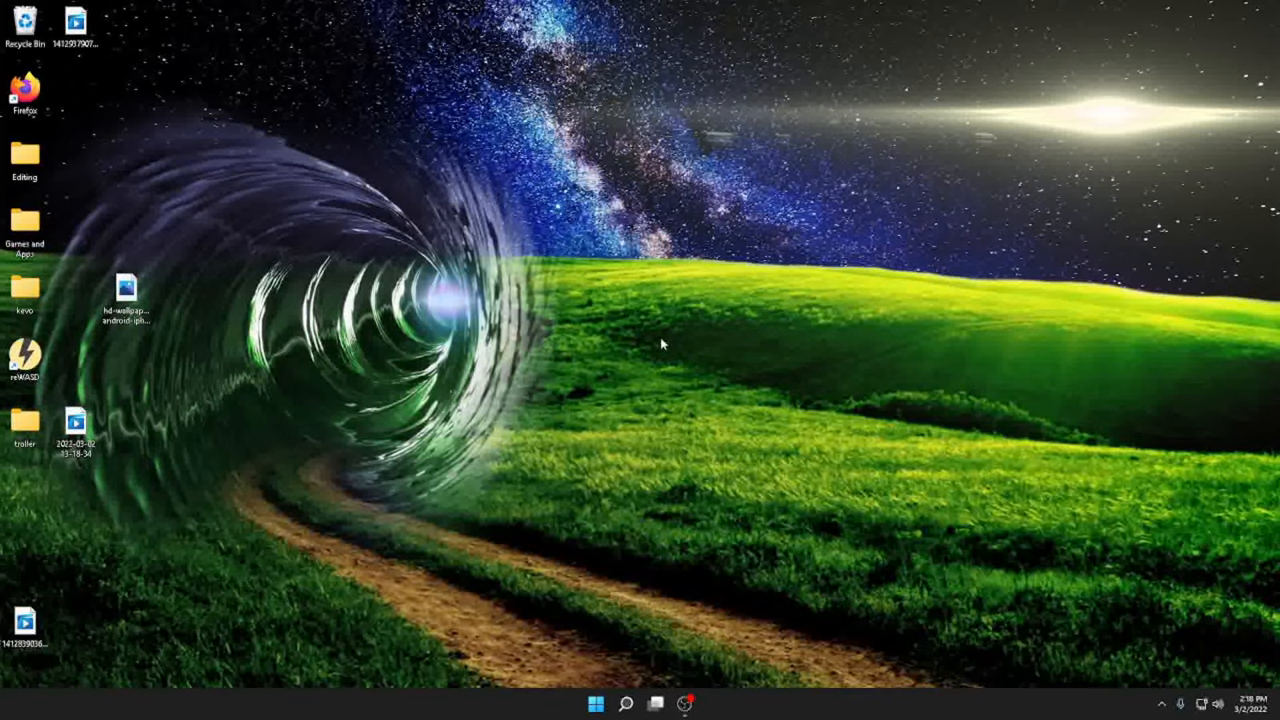
pyautogui.moveTo(288, 178)
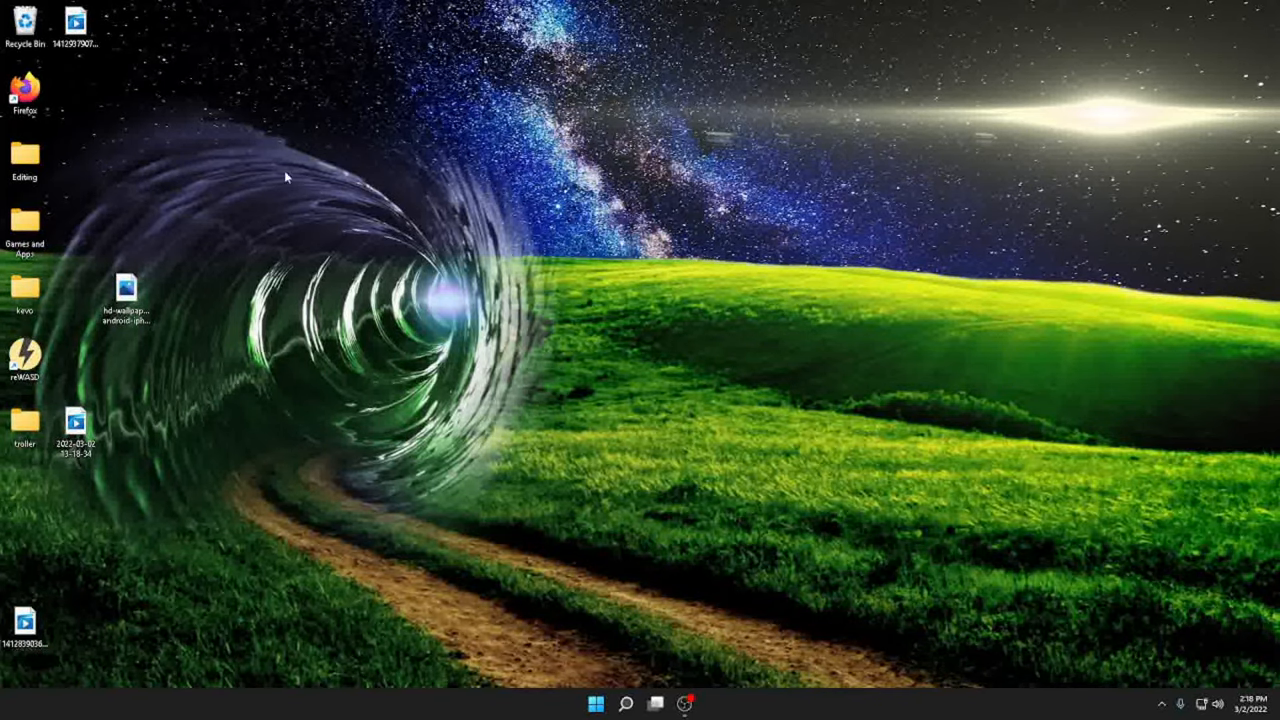
# Launch Firefox and load rewasd.com.
pyautogui.doubleClick(25, 85)
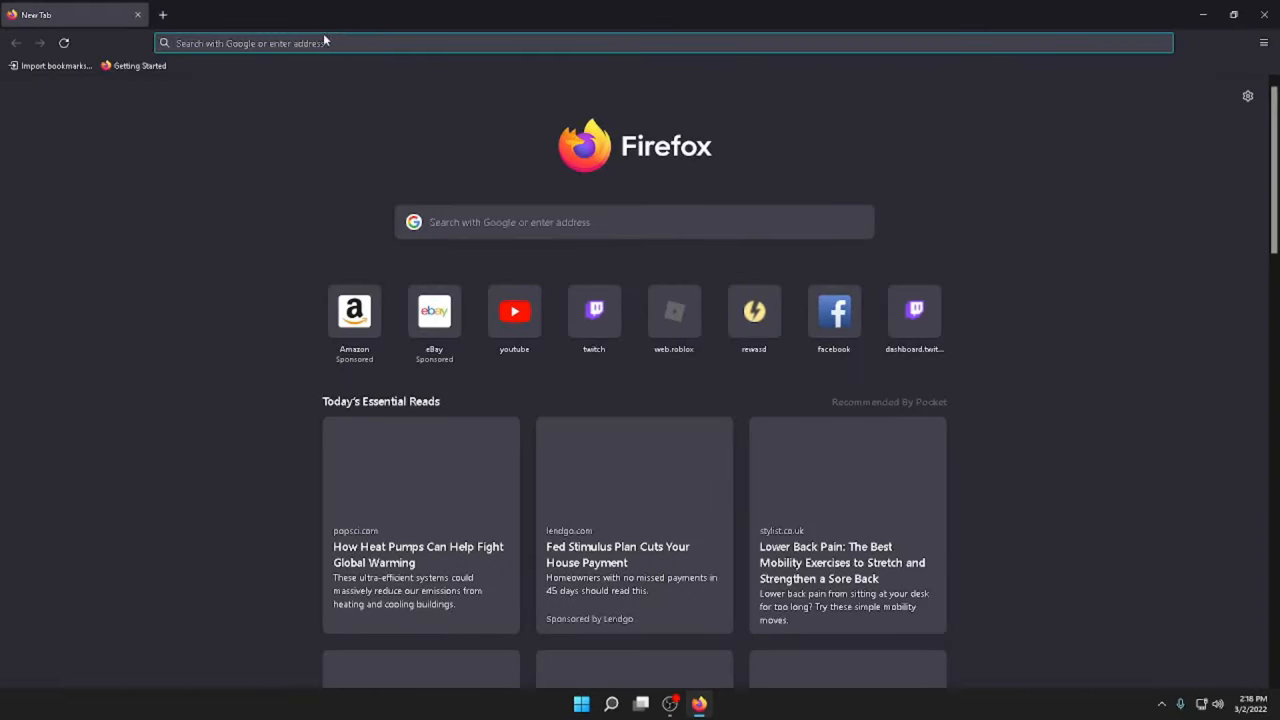
pyautogui.write('rewasd.com/')
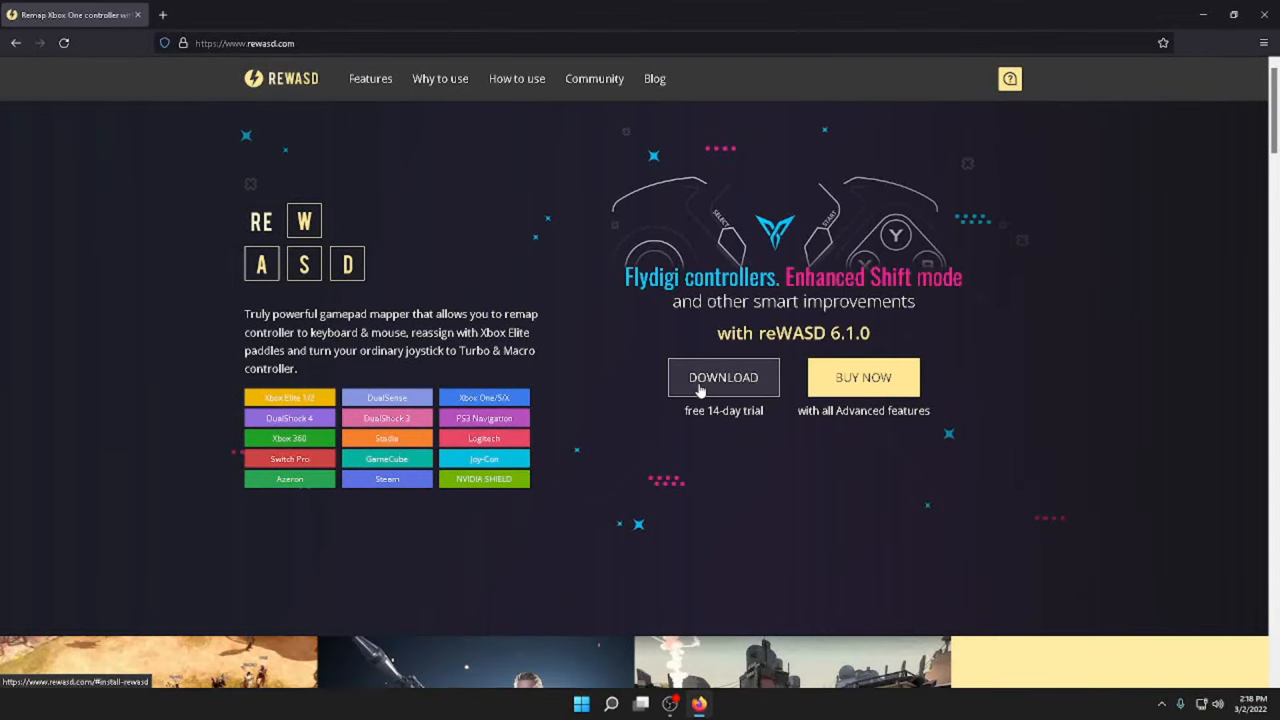
pyautogui.moveTo(548, 206)
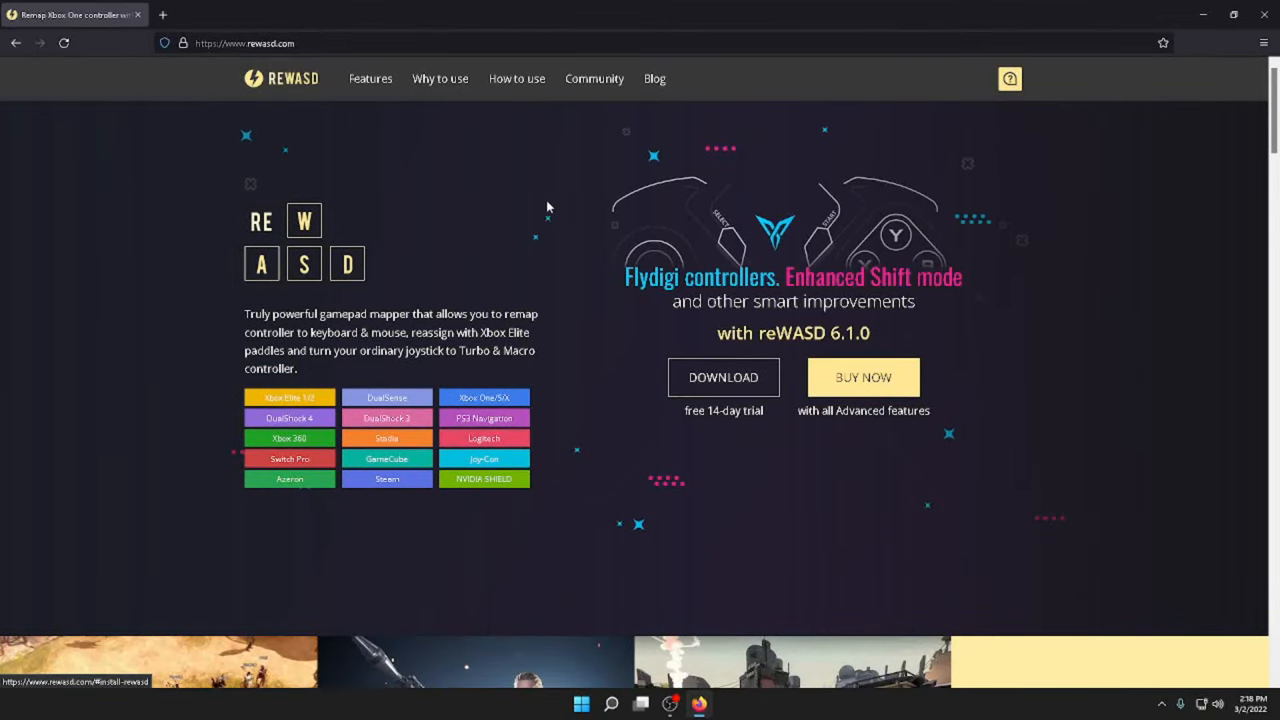
# Search the community section for 'warz', open Call of Duty: Warzone, and scroll to its configs.
pyautogui.click(594, 78)
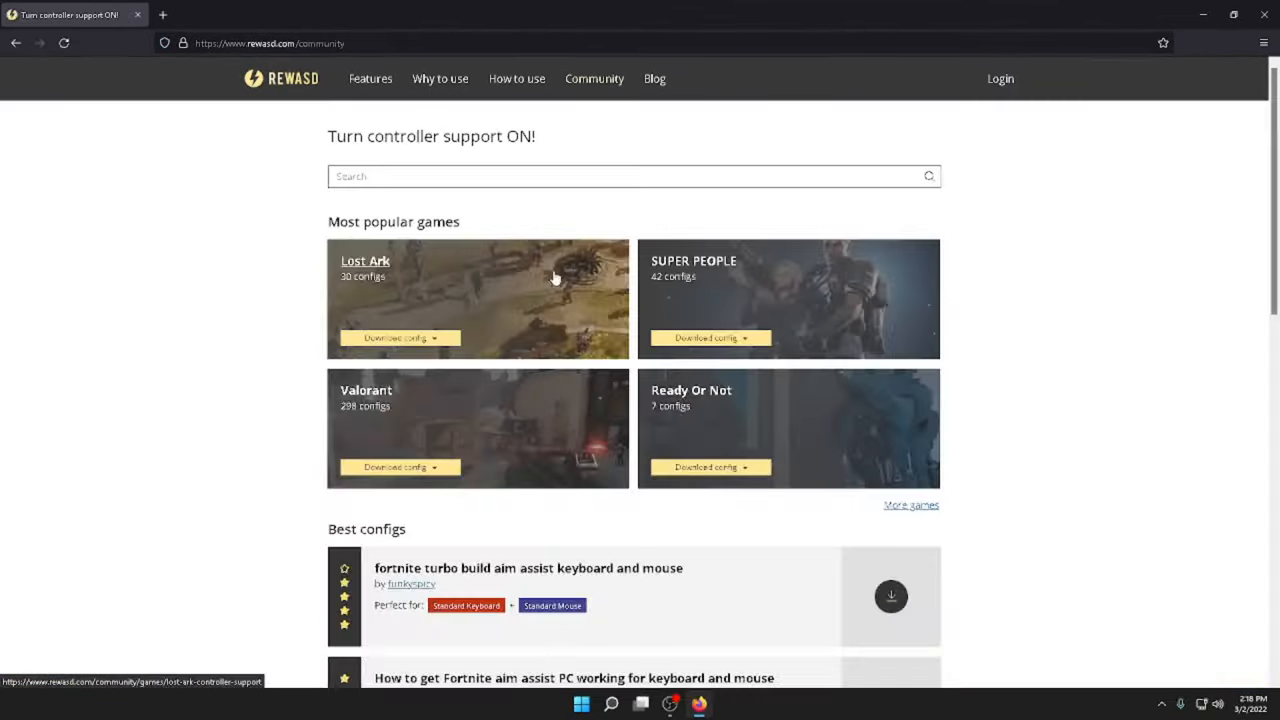
pyautogui.write('warzone')
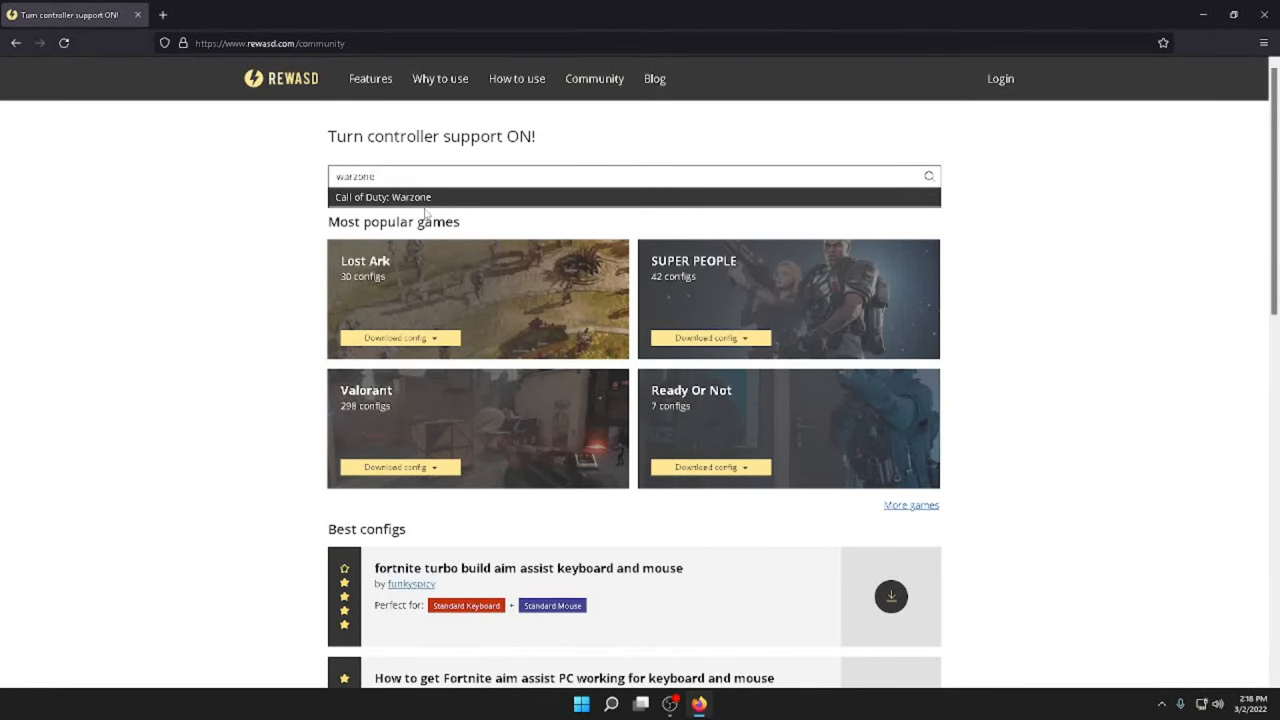
pyautogui.click(383, 197)
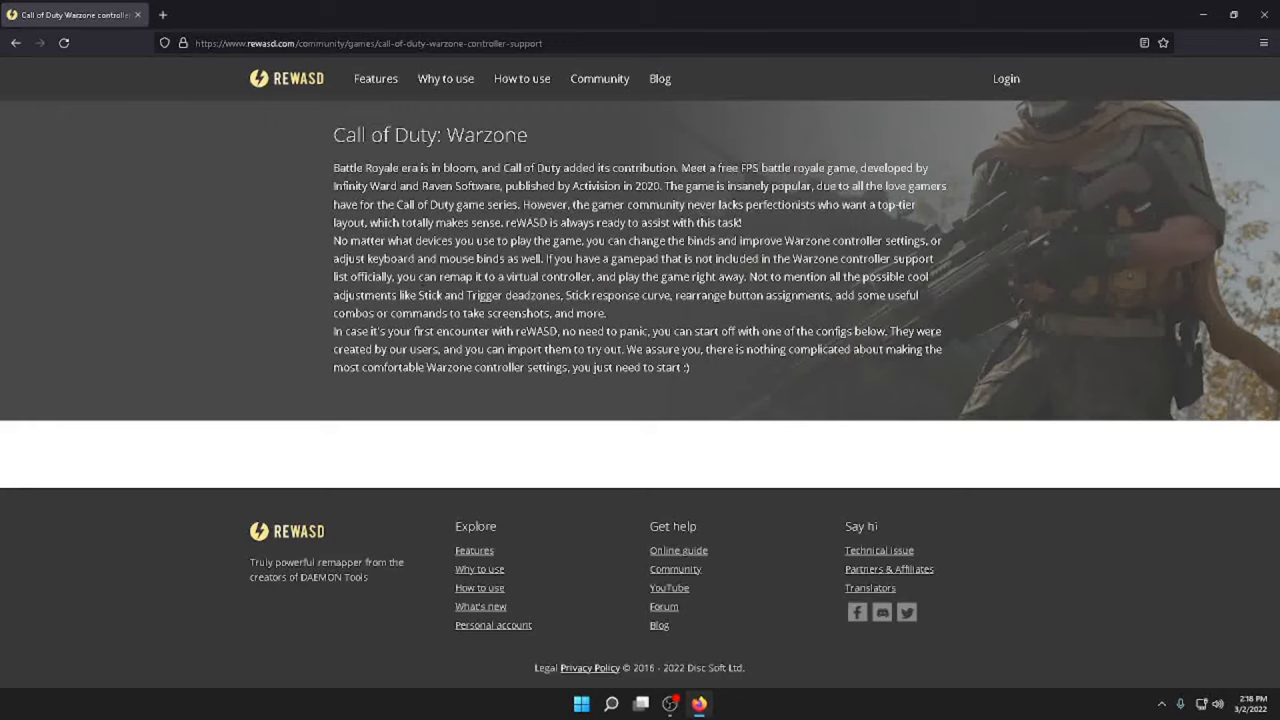
pyautogui.scroll(-3)
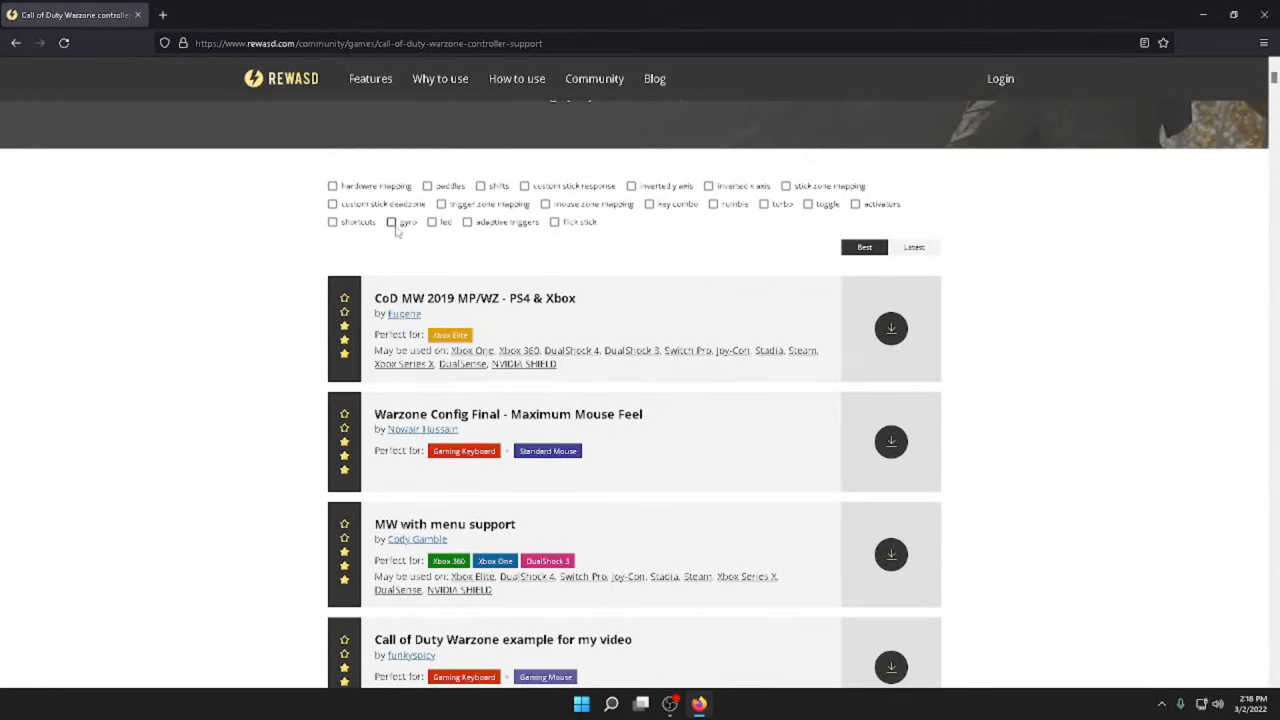
pyautogui.scroll(-3)
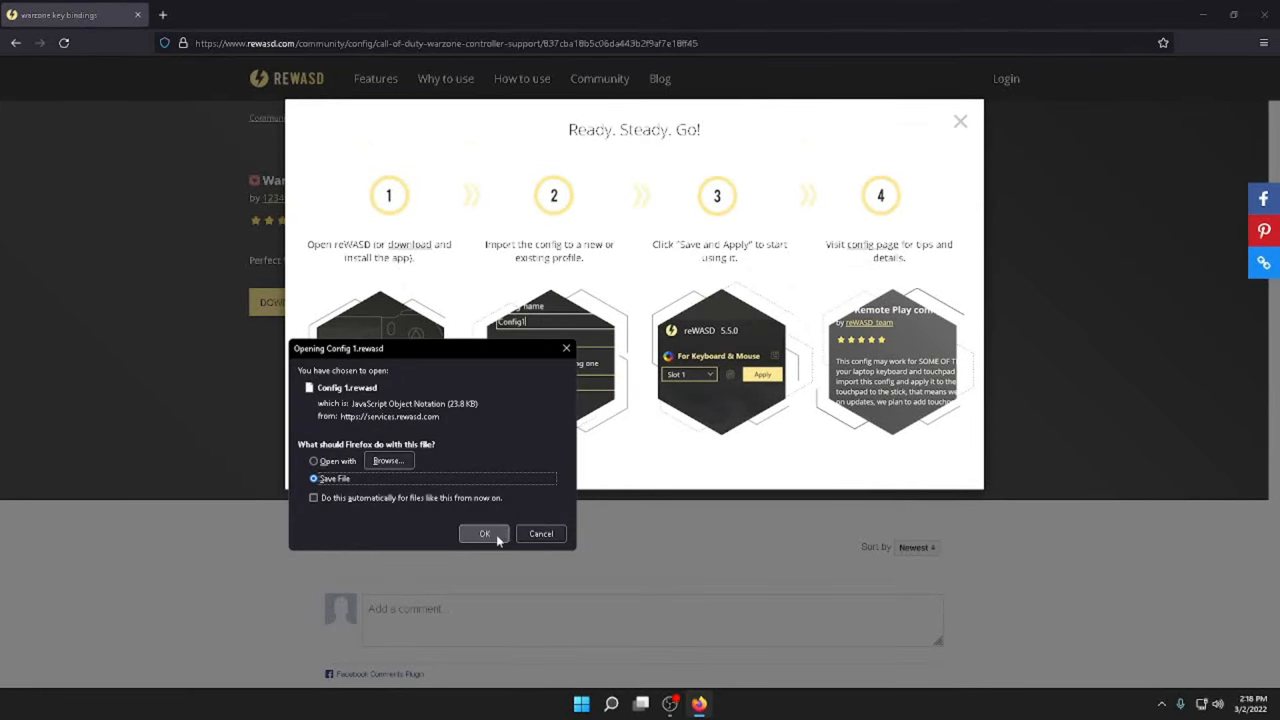
# Save the Config 1.rewasd download in Firefox.
pyautogui.click(484, 534)
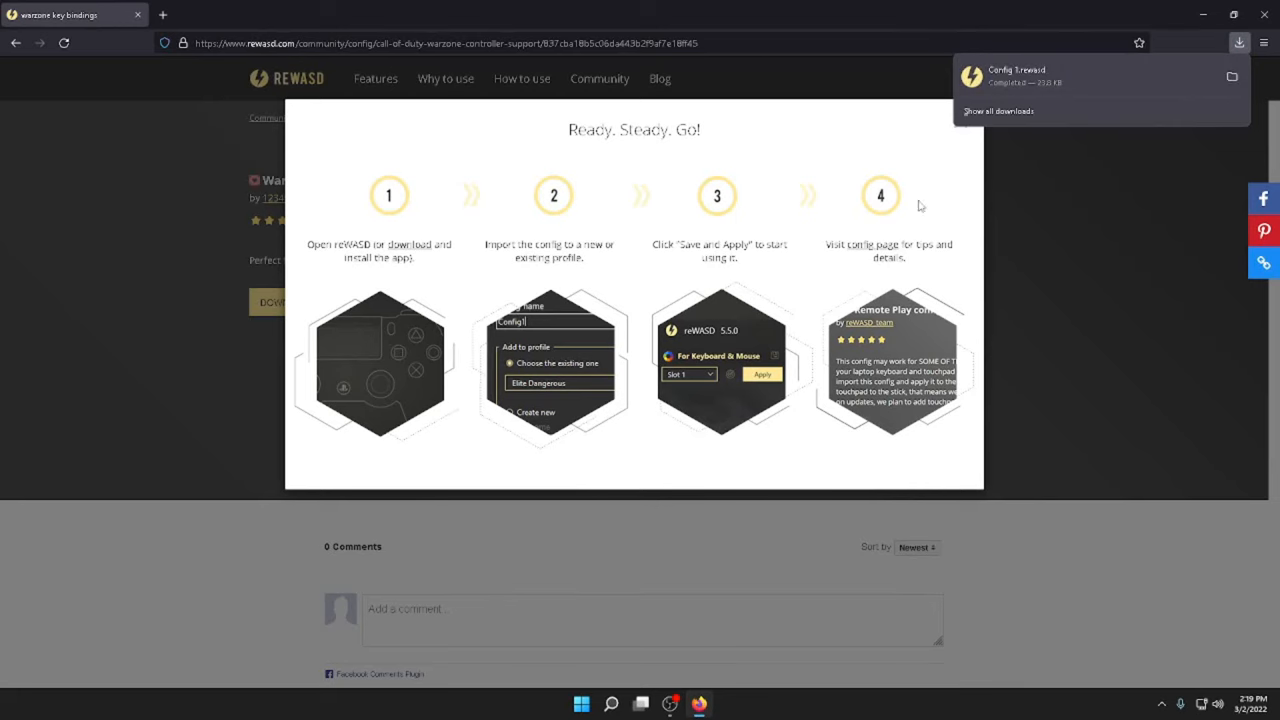
pyautogui.moveTo(915, 232)
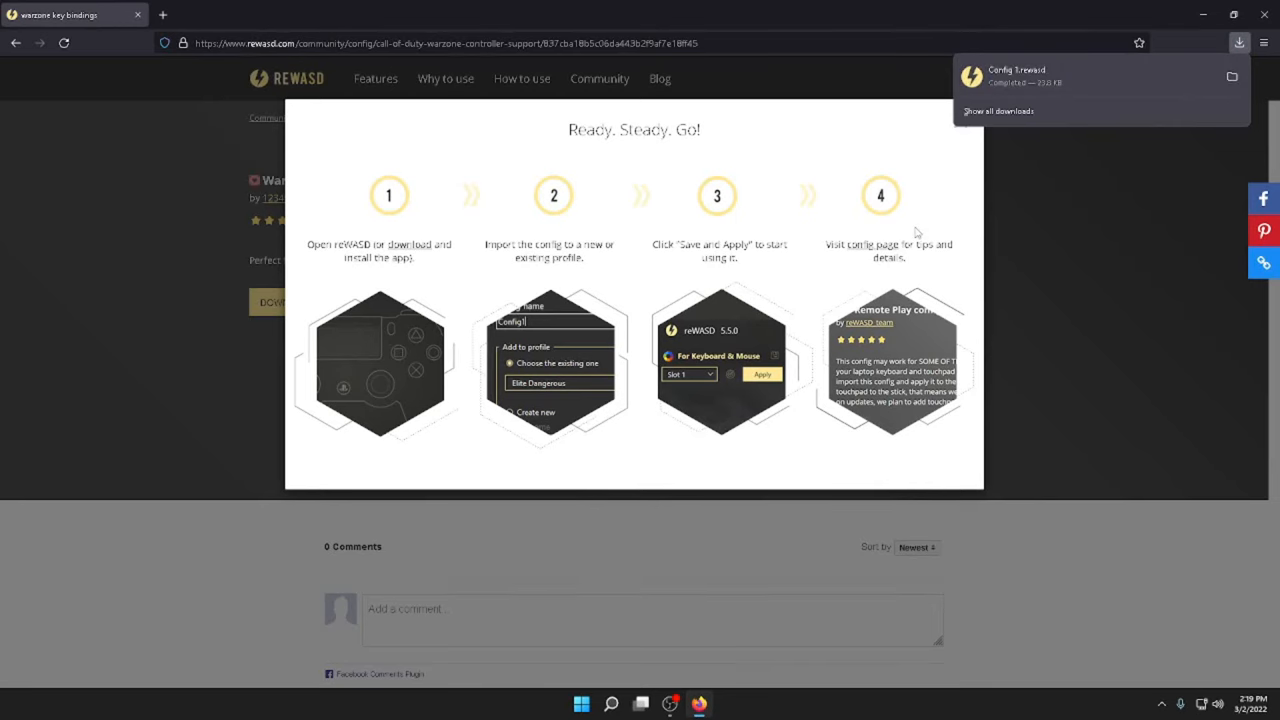
pyautogui.moveTo(1028, 82)
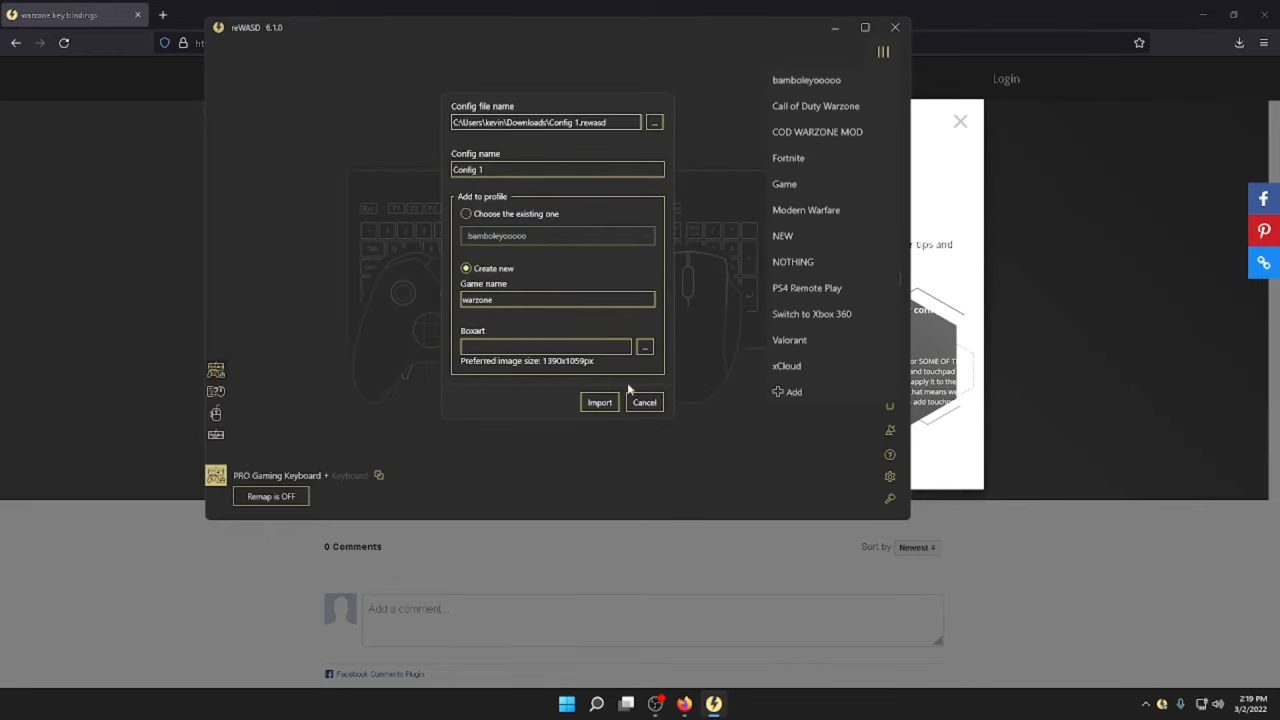
# Import Config 1 as a new game profile named 'warzone'.
pyautogui.click(599, 402)
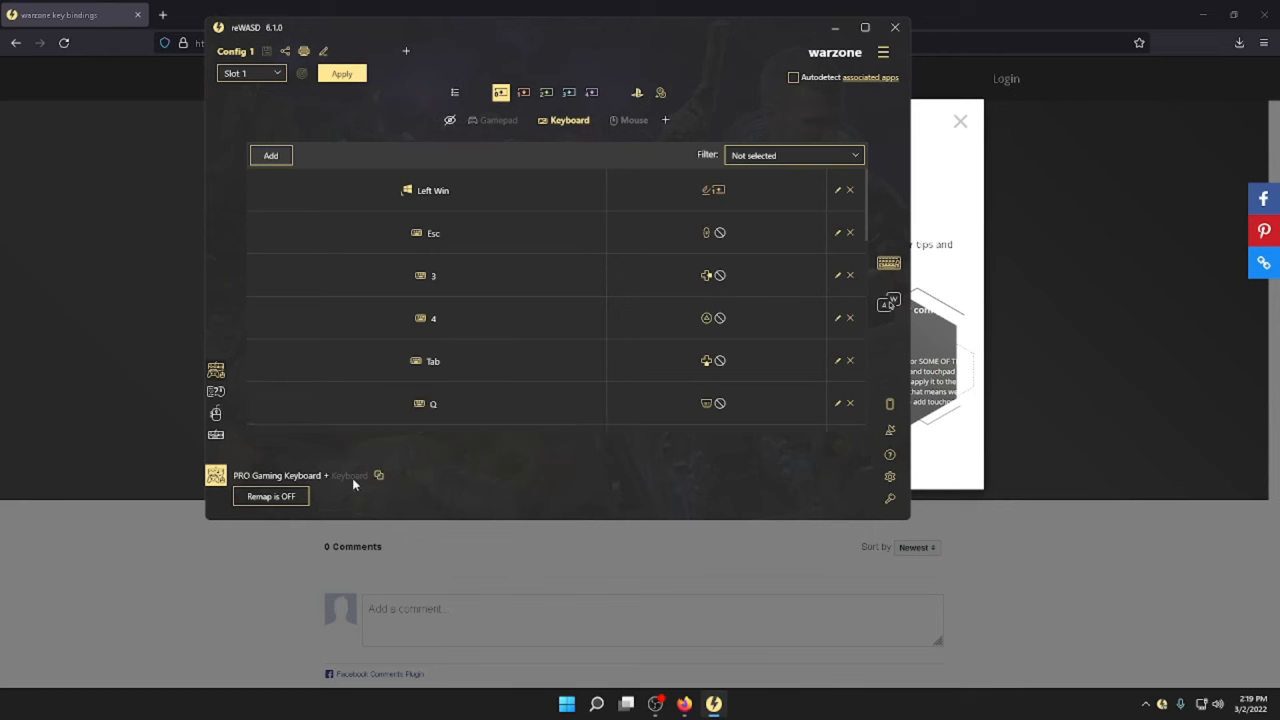
pyautogui.moveTo(308, 469)
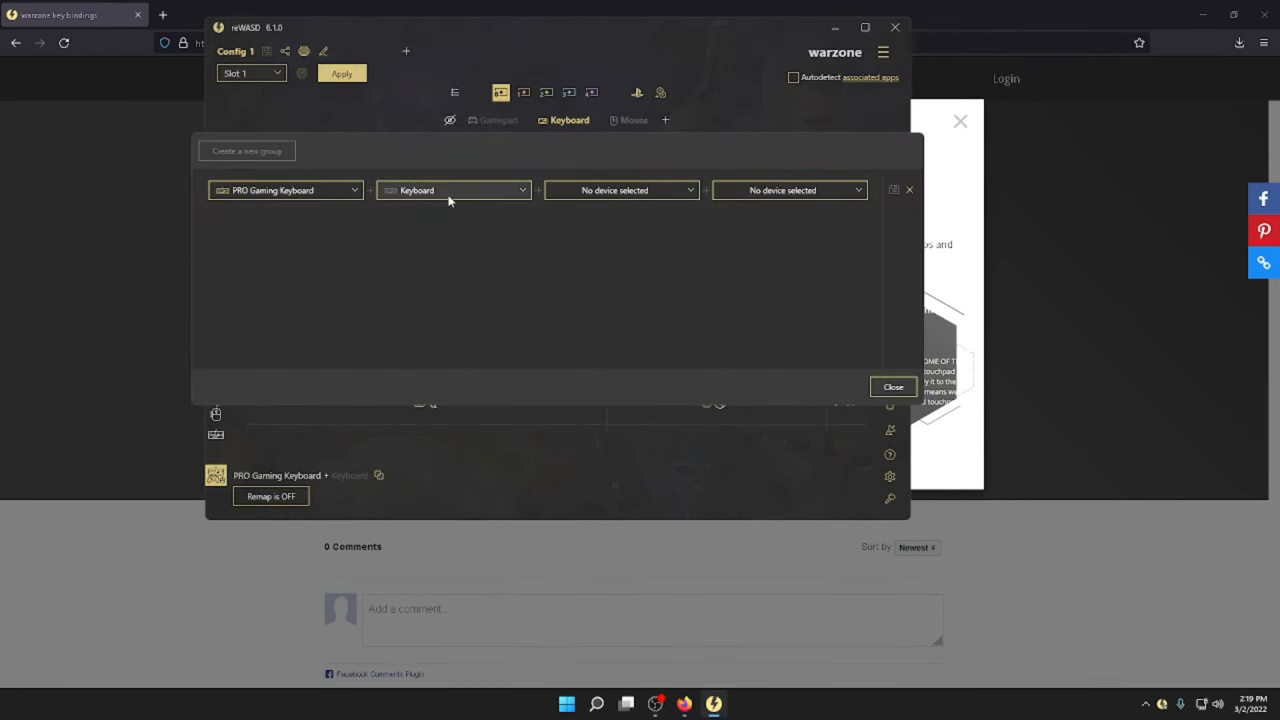
# Pick a different second device in the PRO Gaming Keyboard device group.
pyautogui.click(453, 190)
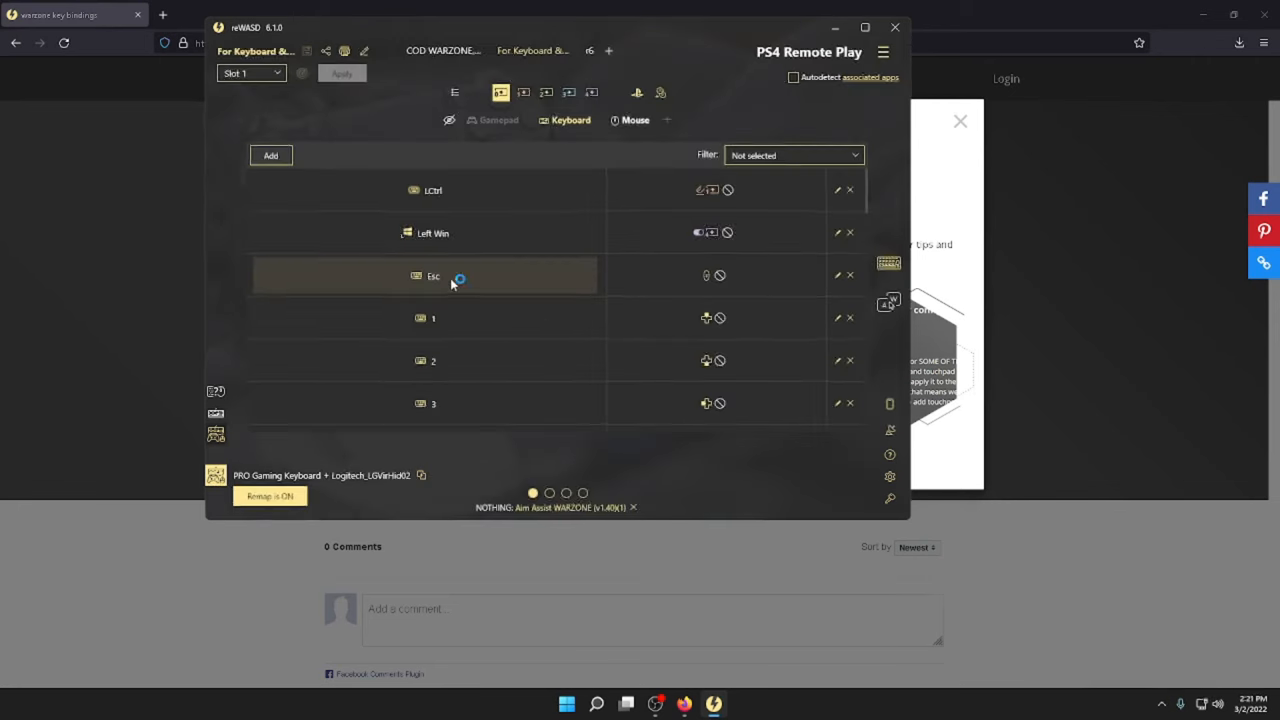
# Apply the config and acknowledge the mouse-disable and fair-play warnings.
pyautogui.click(343, 73)
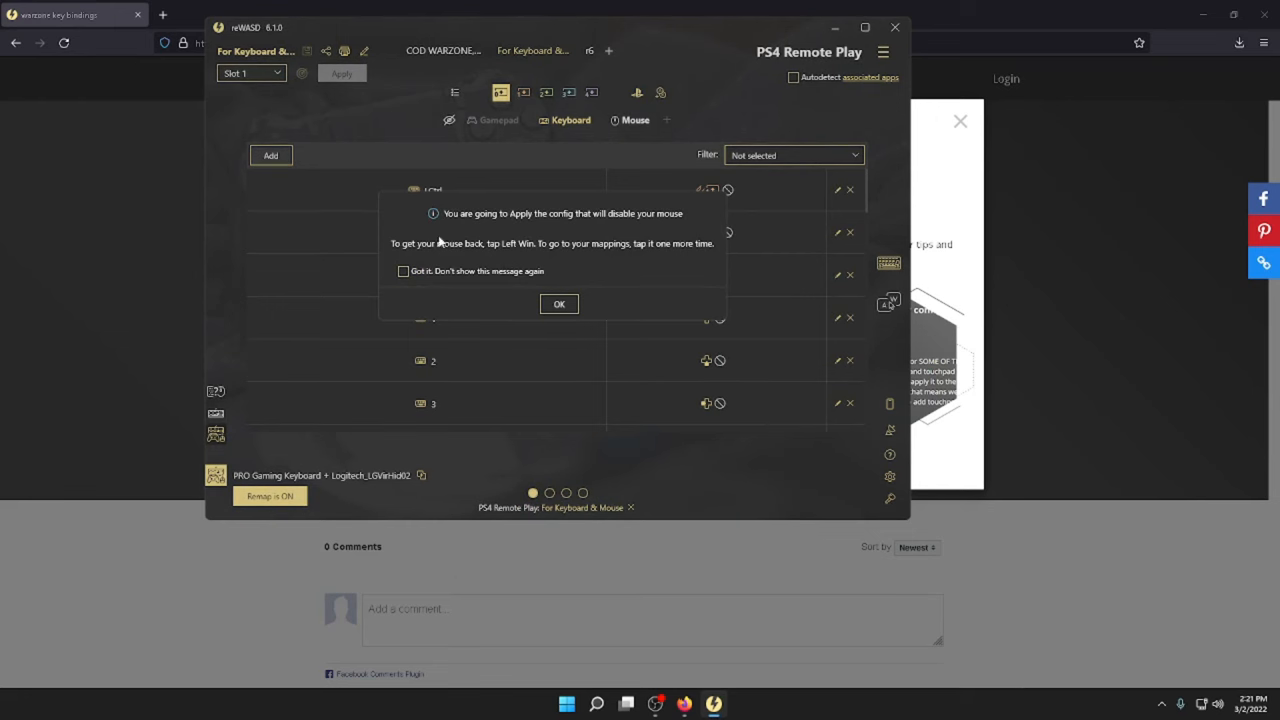
pyautogui.moveTo(580, 265)
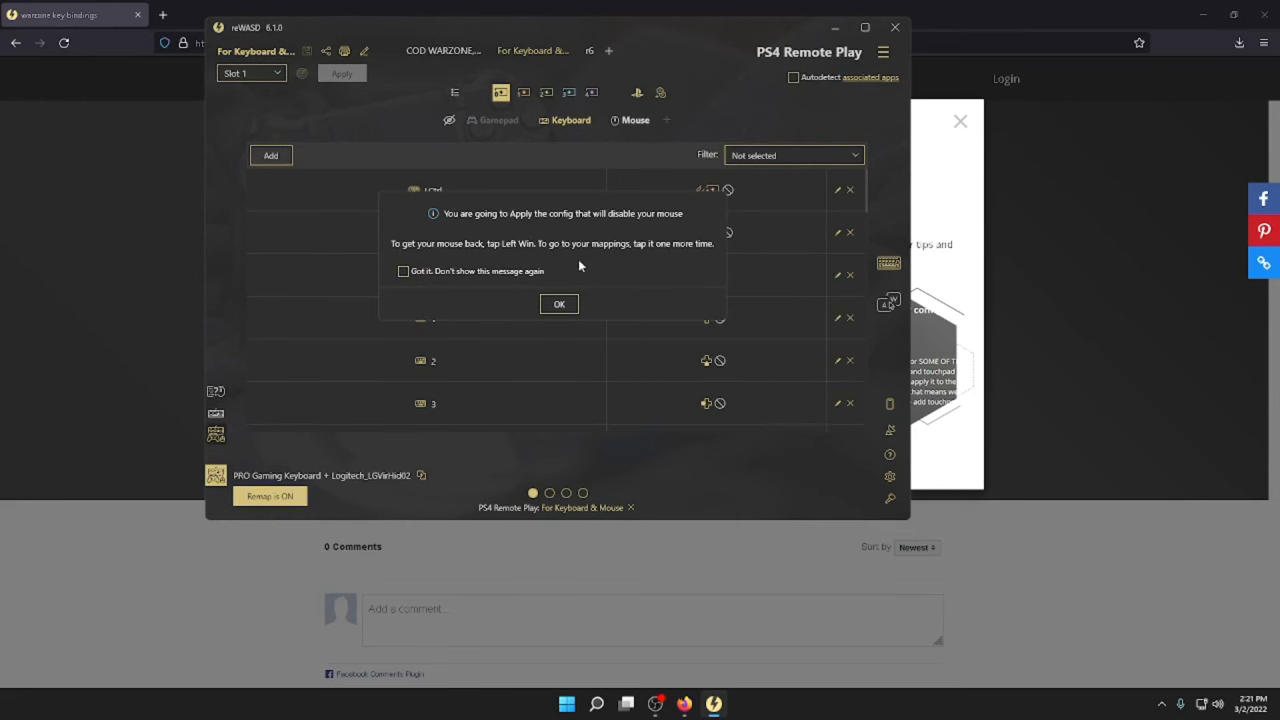
pyautogui.click(558, 303)
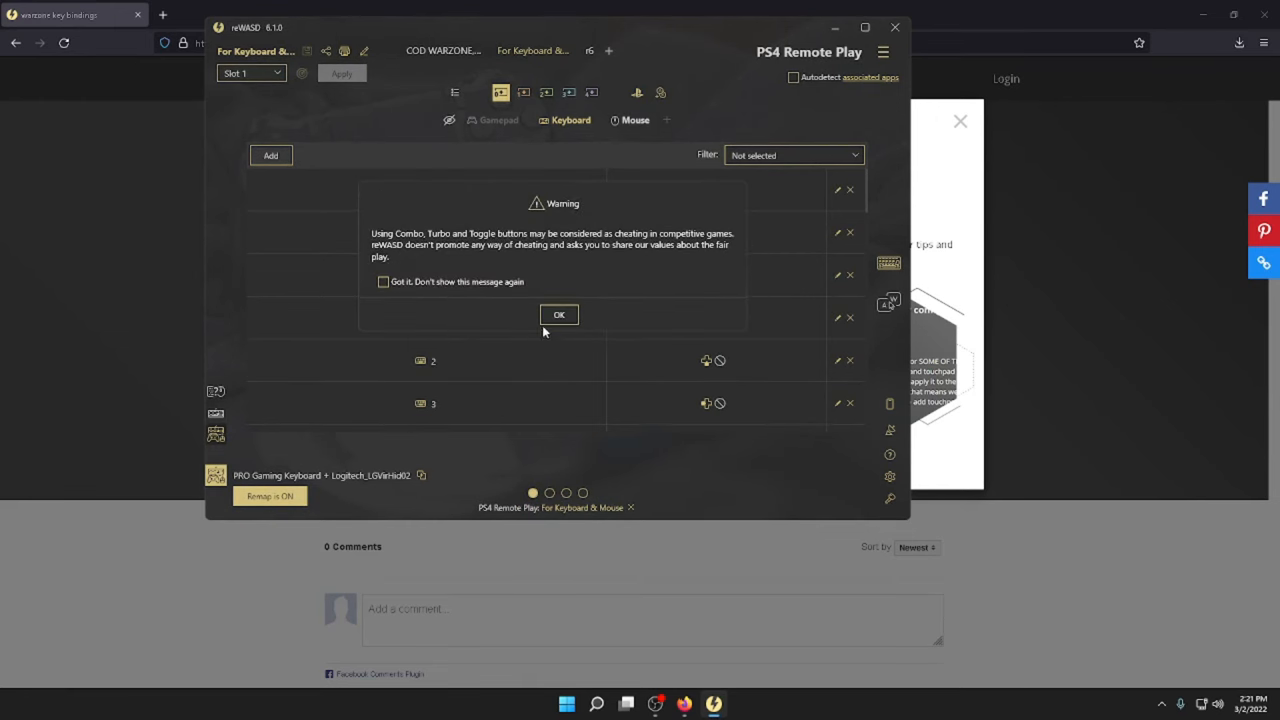
pyautogui.click(558, 314)
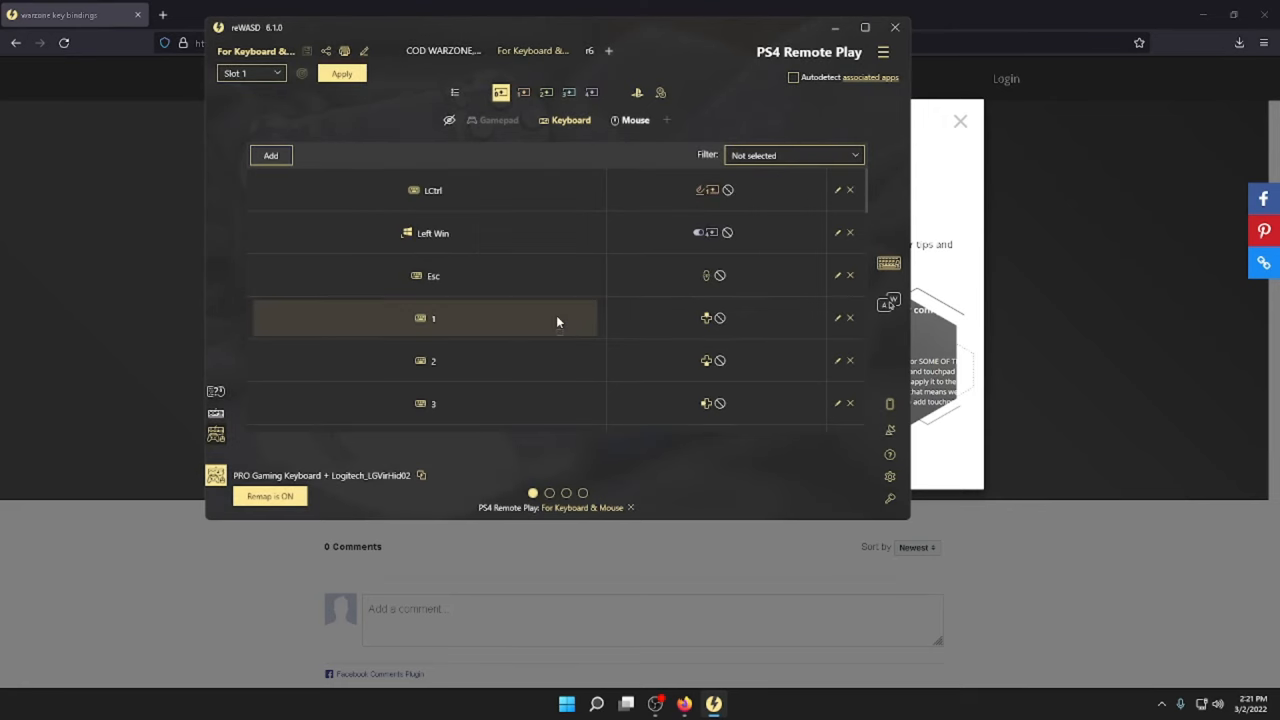
pyautogui.moveTo(827, 27)
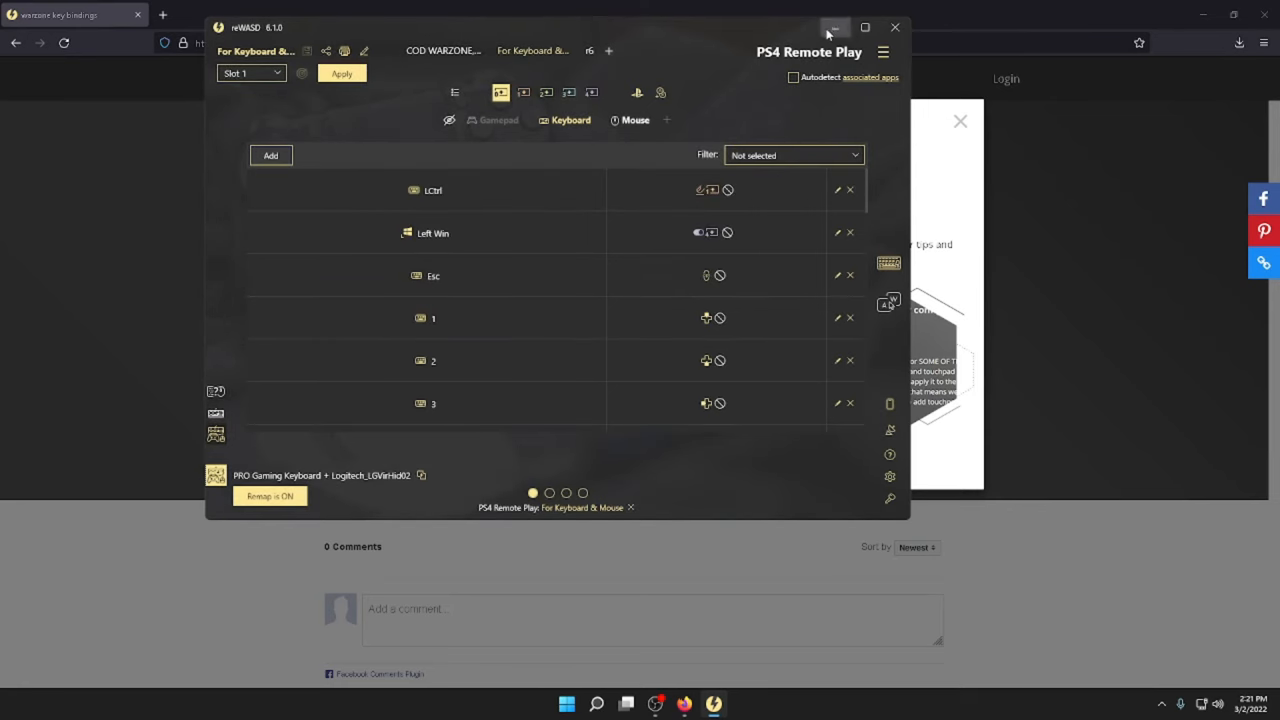